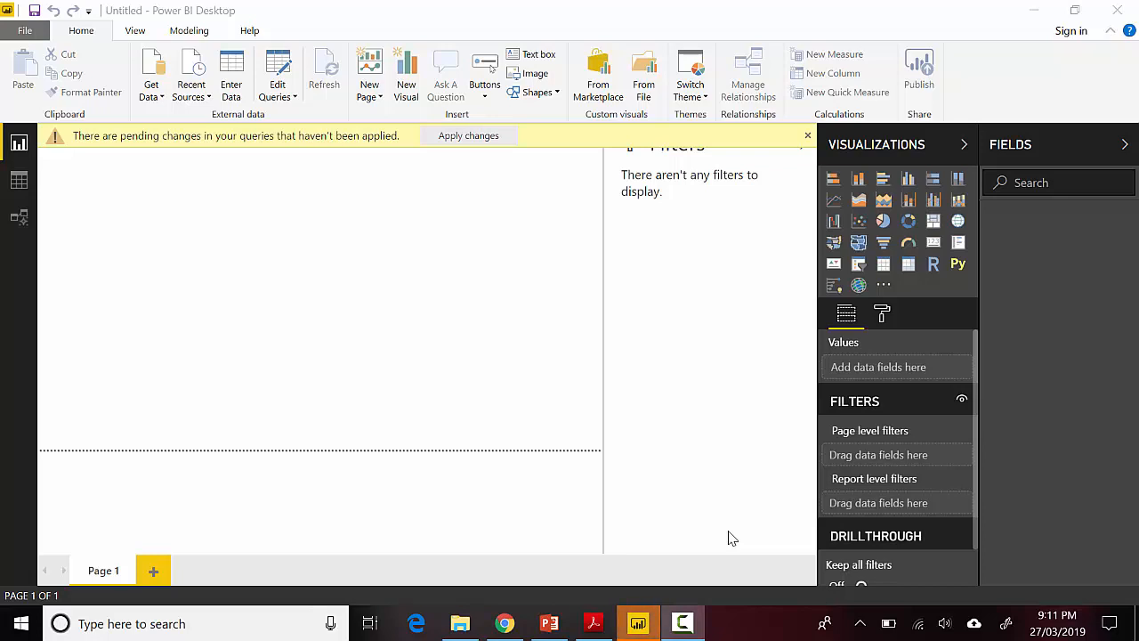
mouse_move(587, 461)
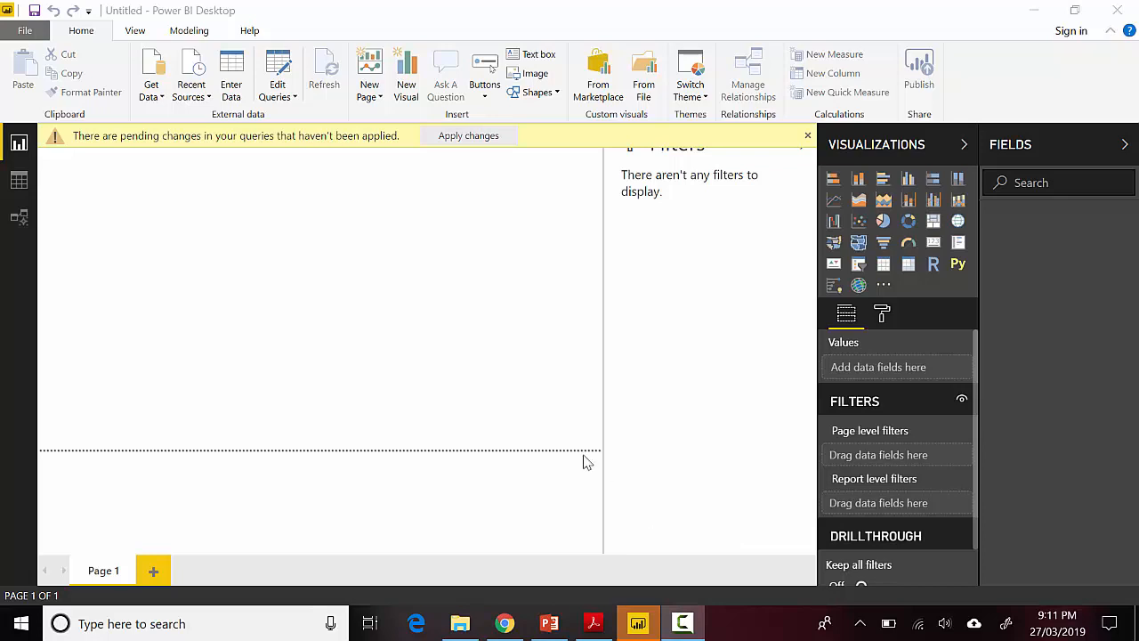
mouse_move(24, 29)
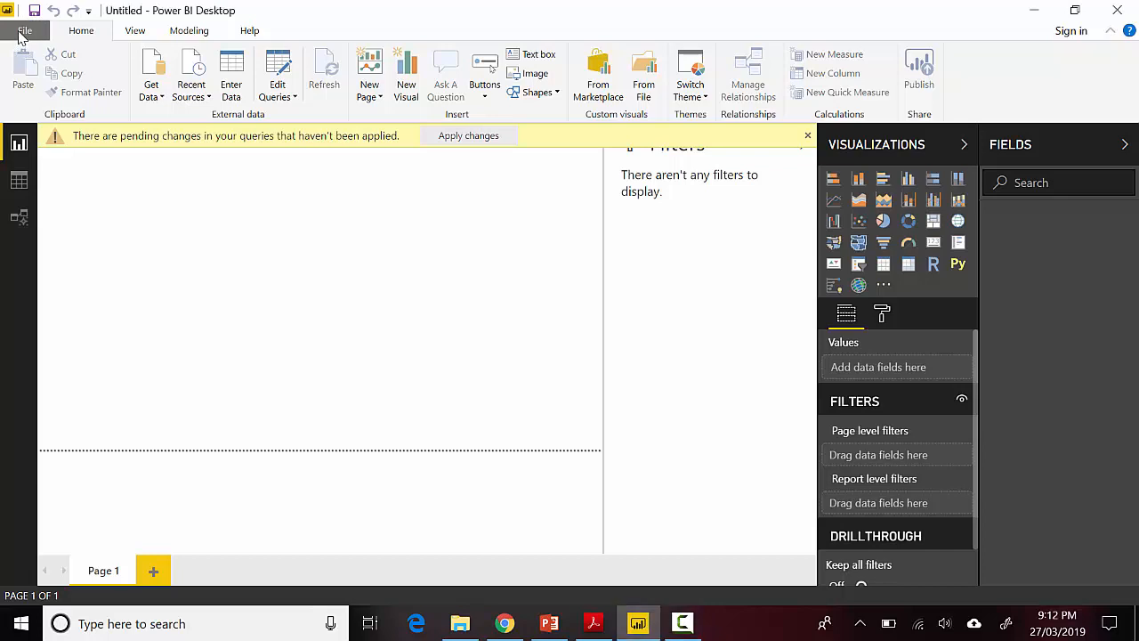
Confirm in Options that the PDF preview feature is enabled.
click(25, 30)
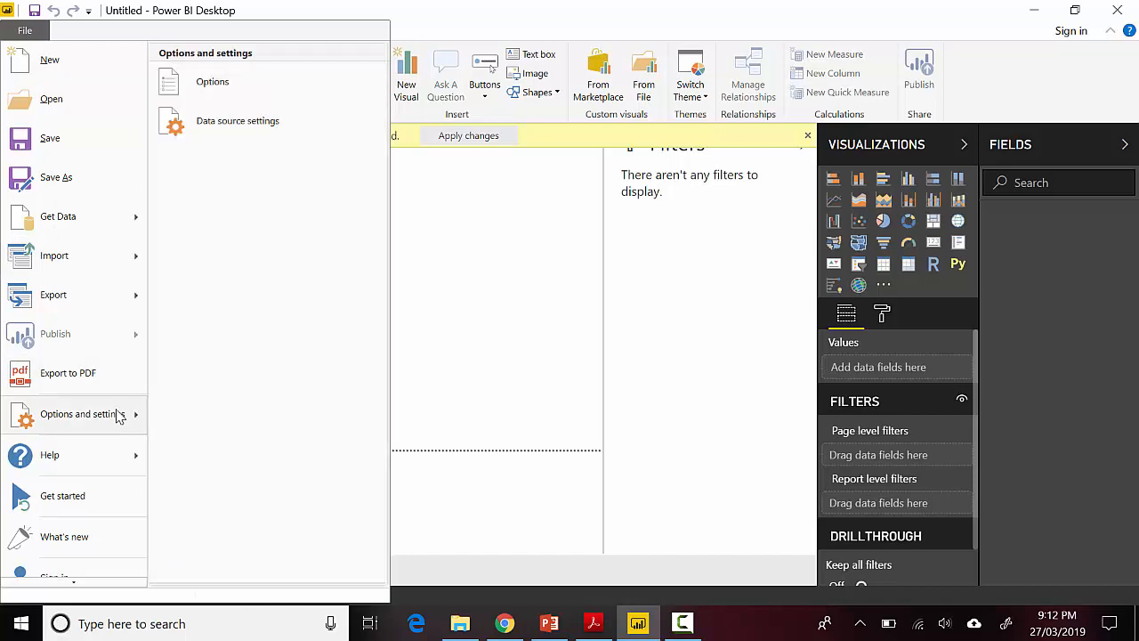
click(25, 29)
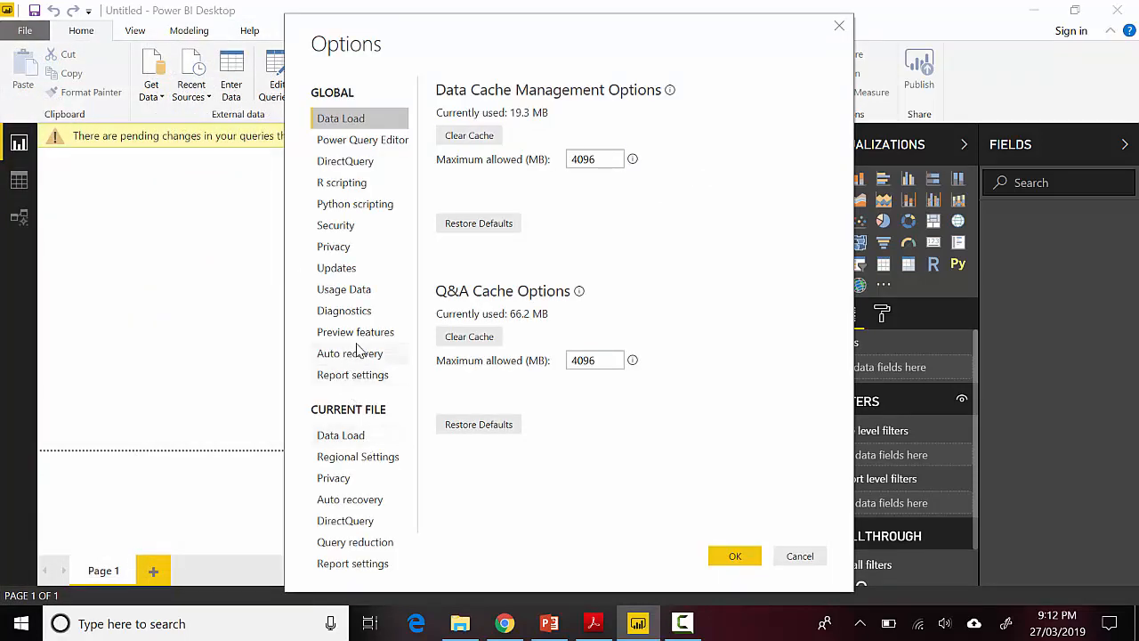
click(356, 333)
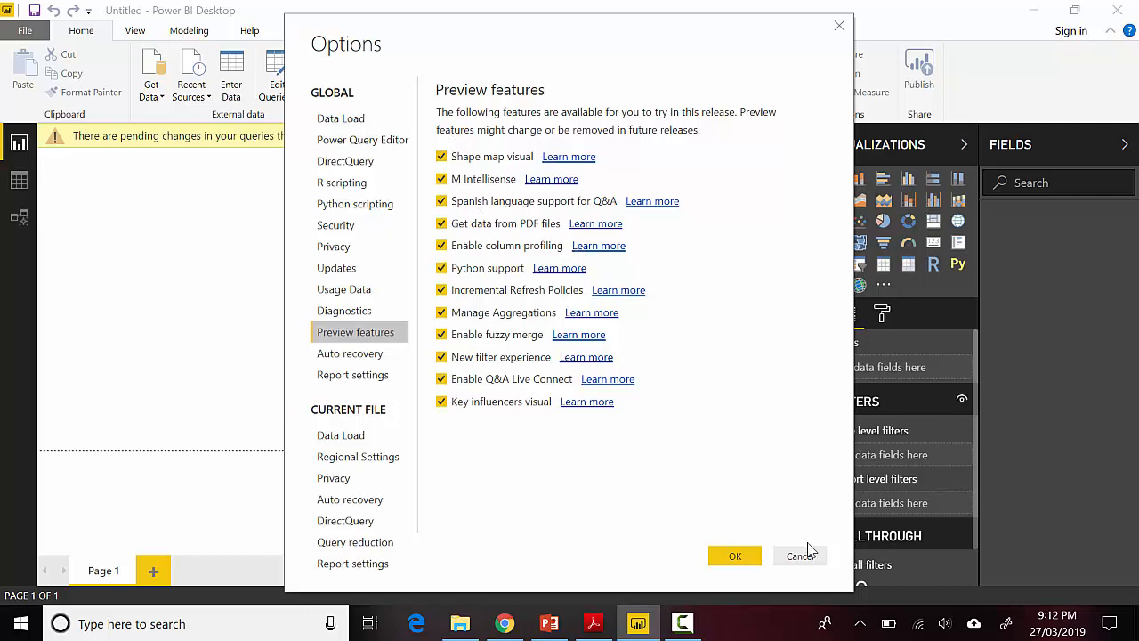
mouse_move(799, 555)
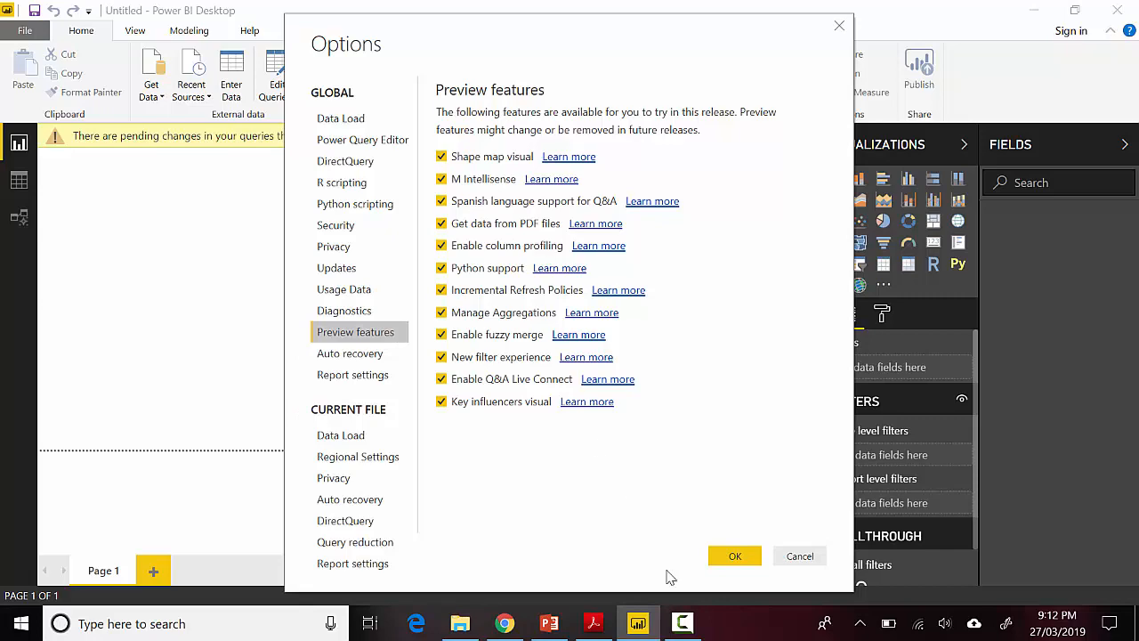
click(733, 555)
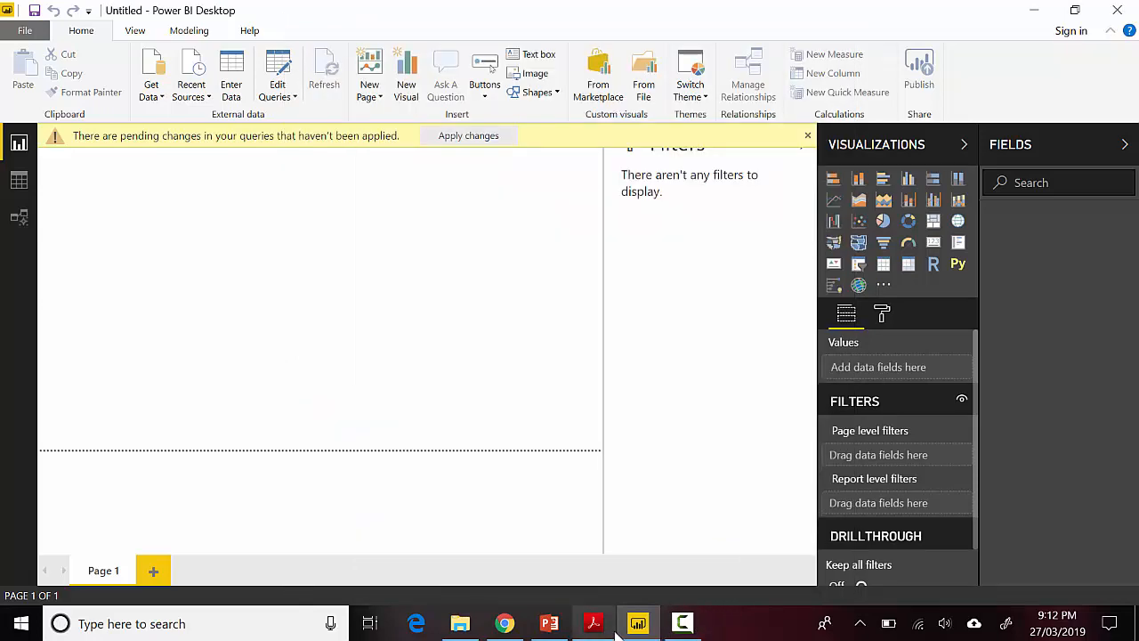
Start Get Data with the PDF (Beta) connector and accept its preview warning.
click(595, 623)
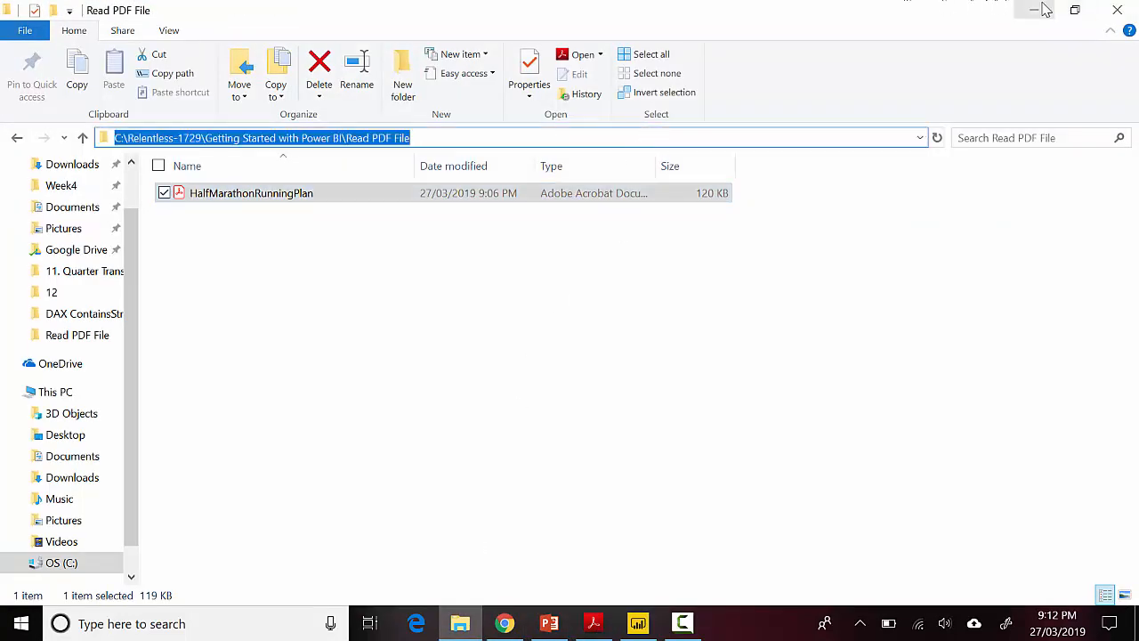
click(638, 622)
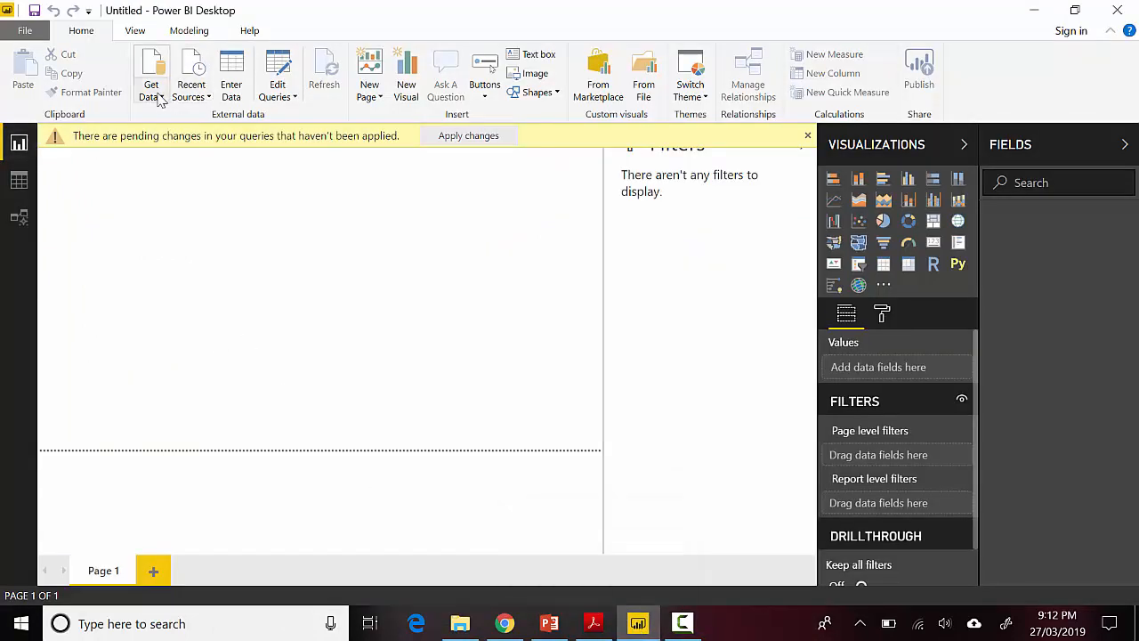
click(151, 75)
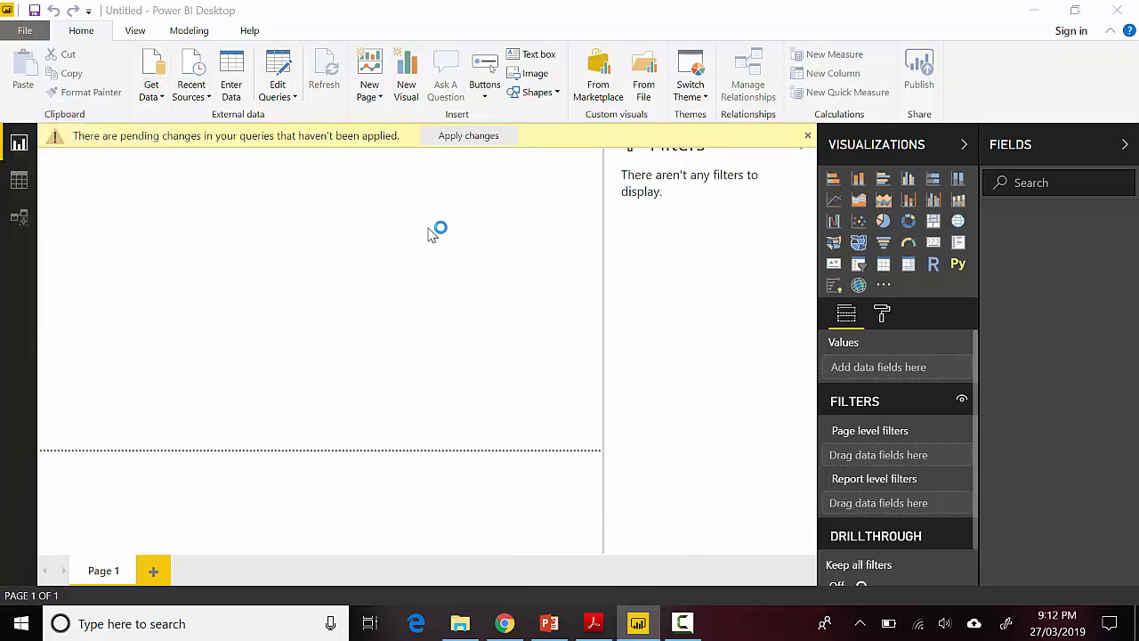
click(150, 75)
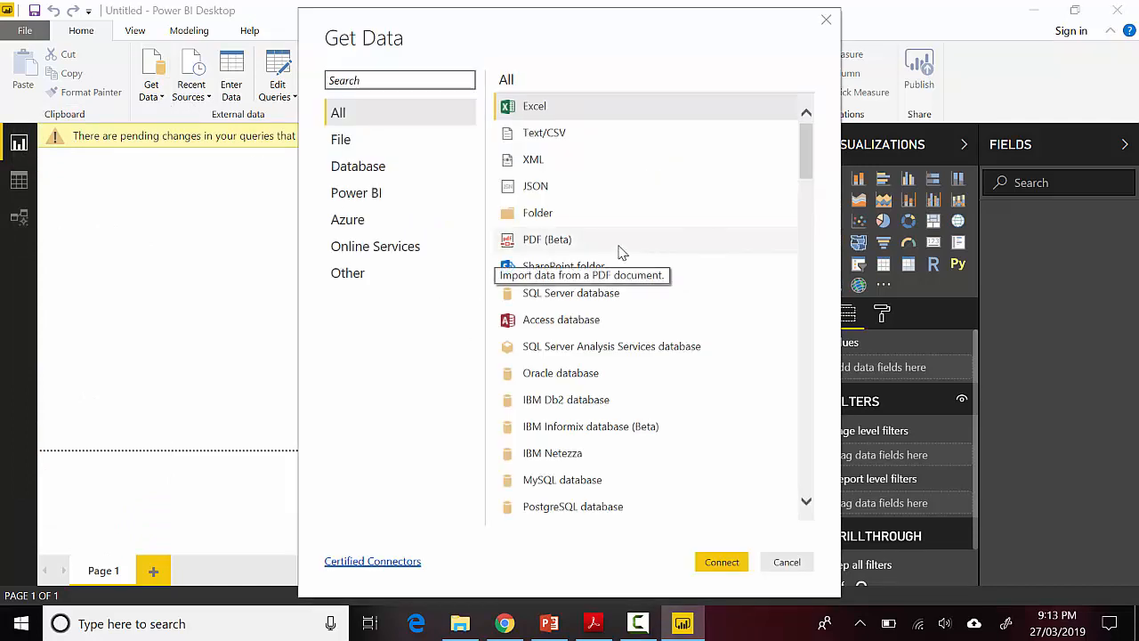
click(786, 562)
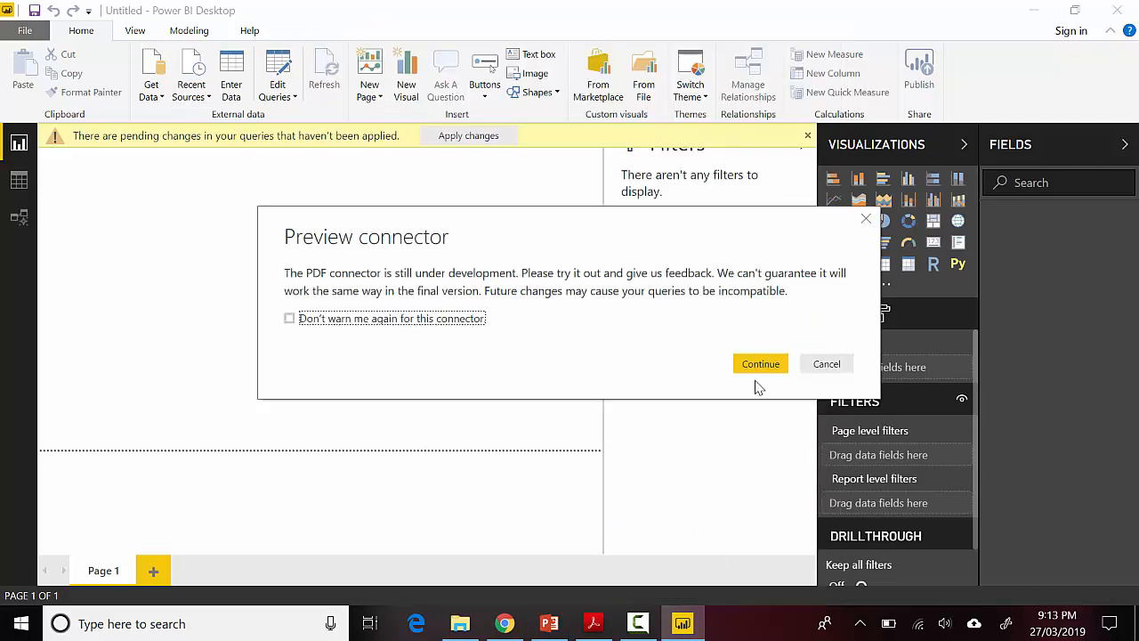
mouse_move(662, 313)
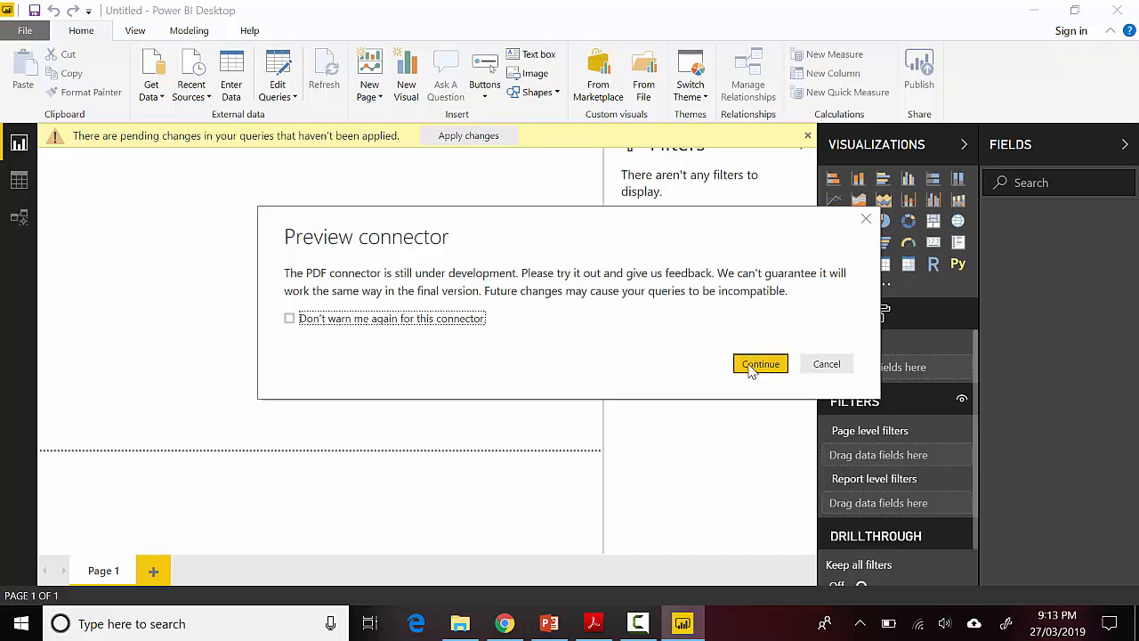
click(760, 363)
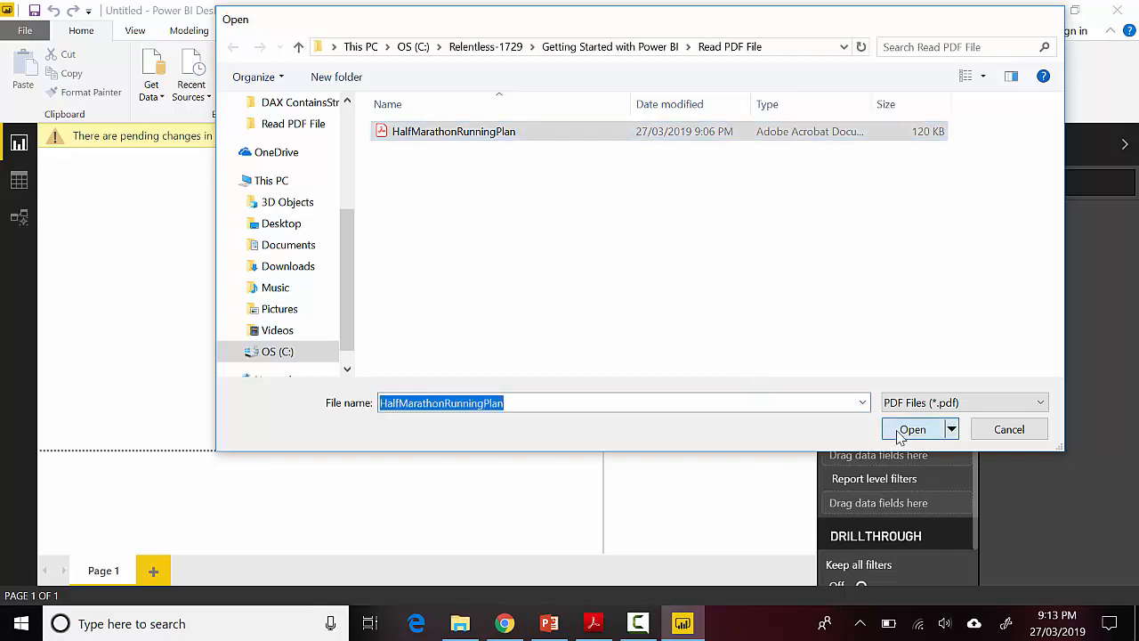
Load HalfMarathonRunningPlan, preview its tables, and send Table002 (Page 1) to Power Query for editing.
click(911, 429)
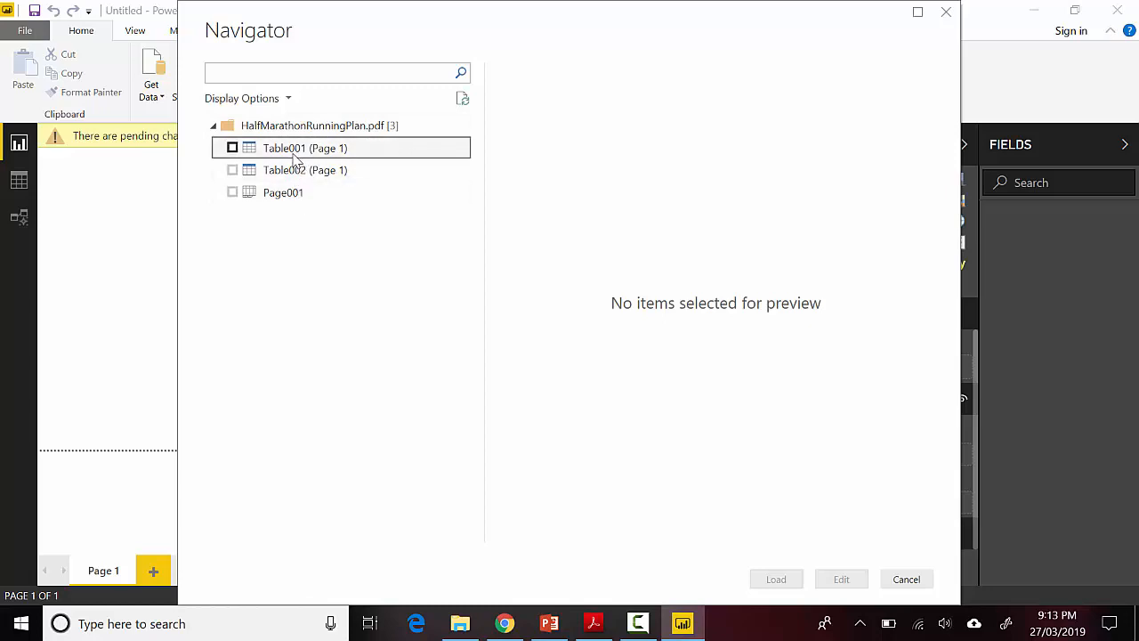
click(304, 147)
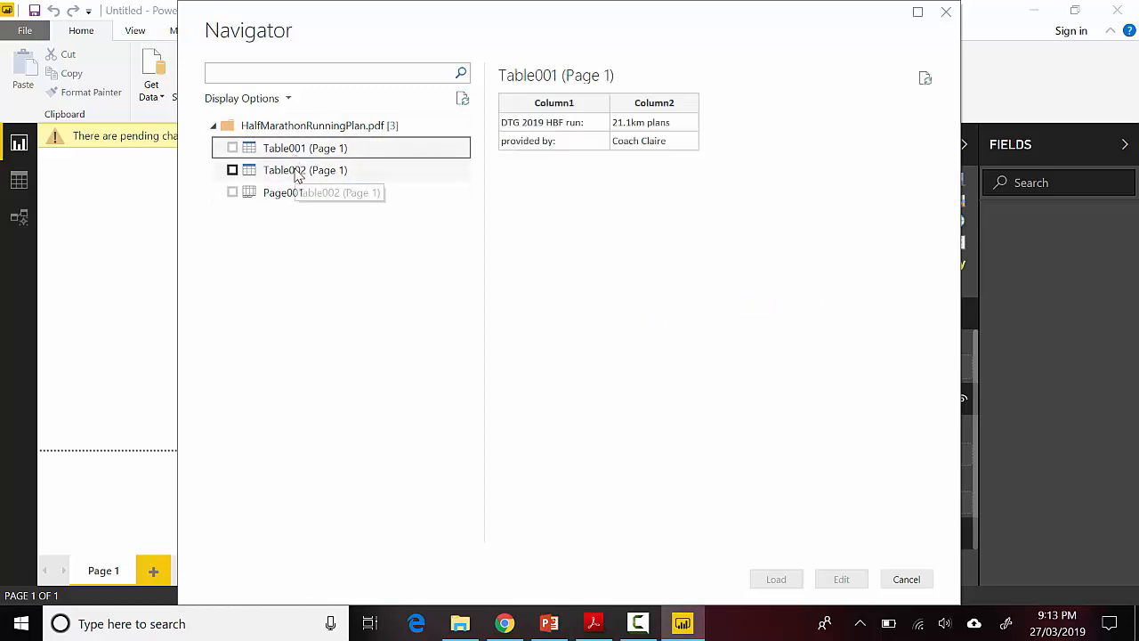
click(304, 170)
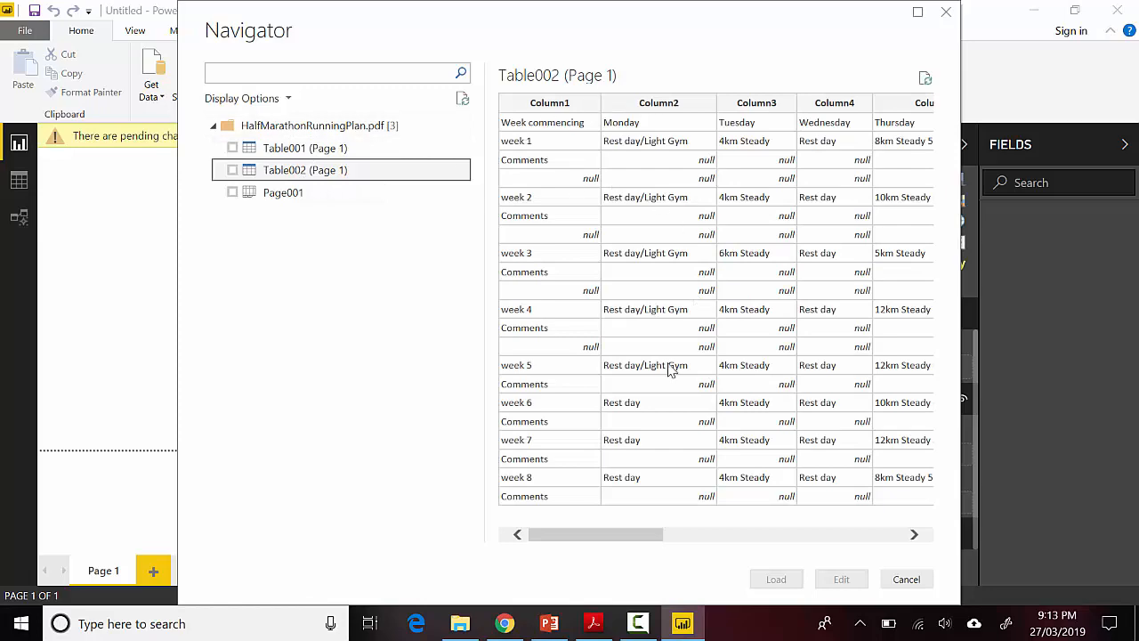
click(595, 623)
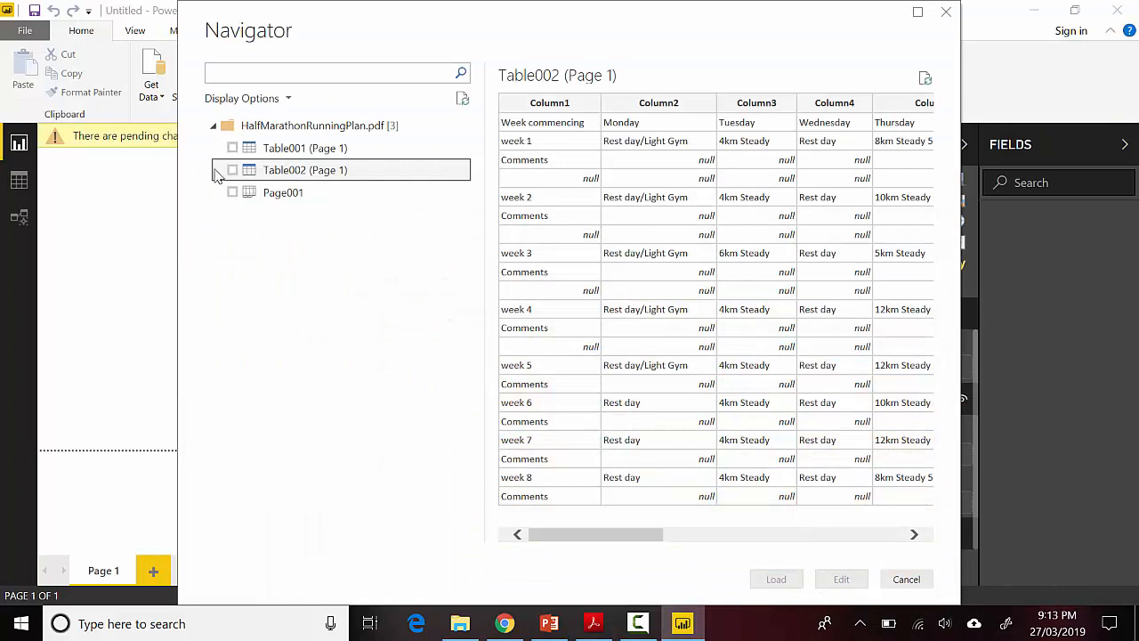
click(231, 171)
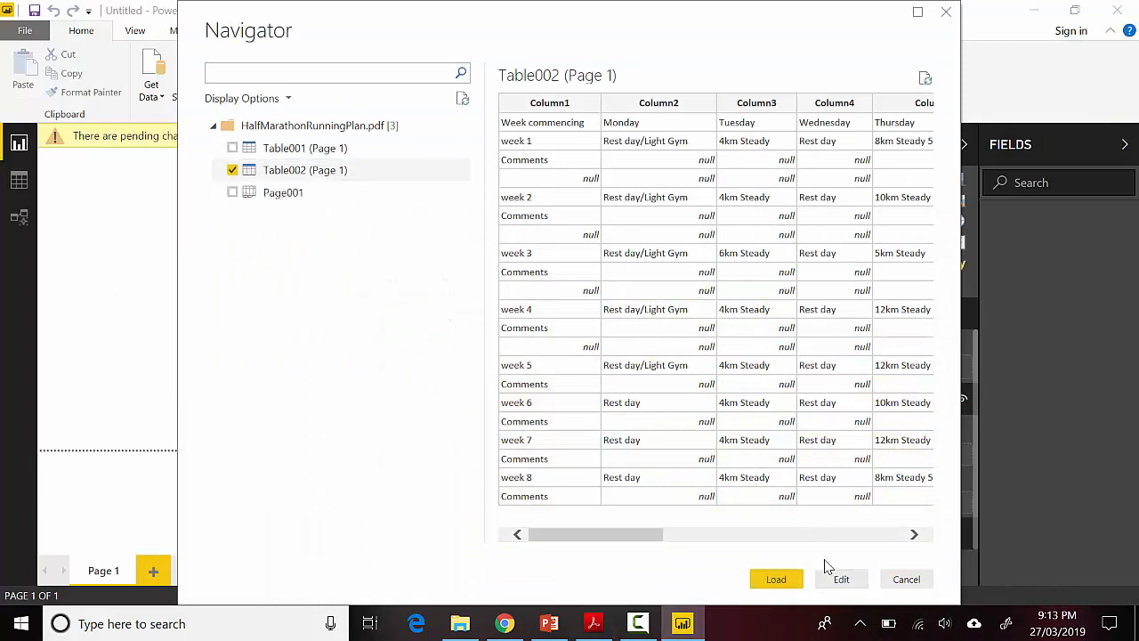
click(776, 579)
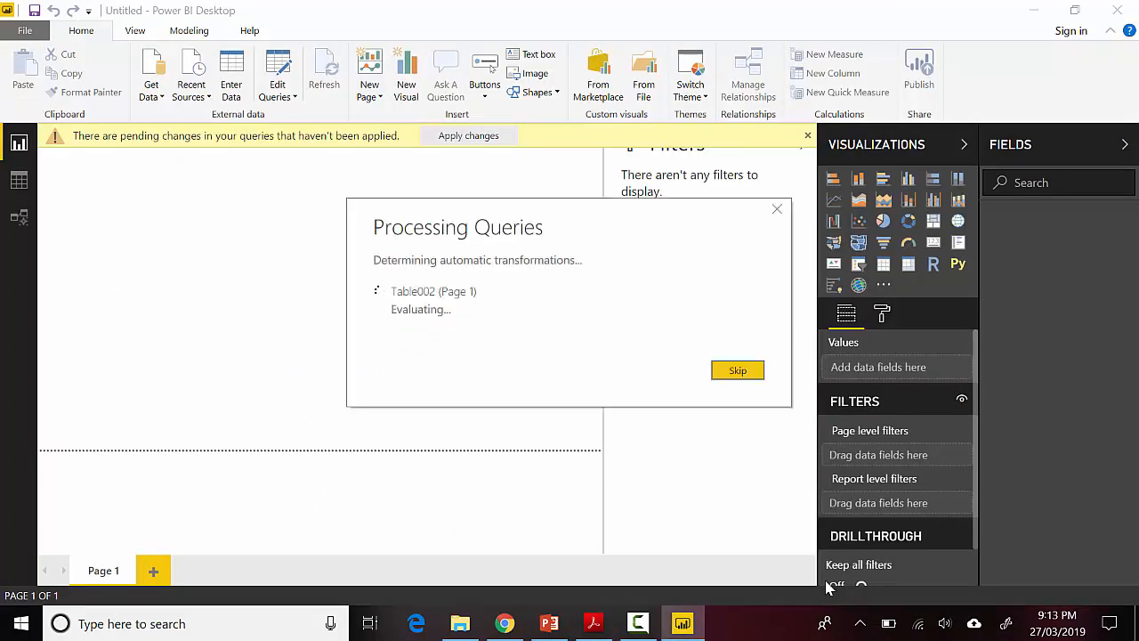
Filter Column1 to exclude null rows.
click(737, 369)
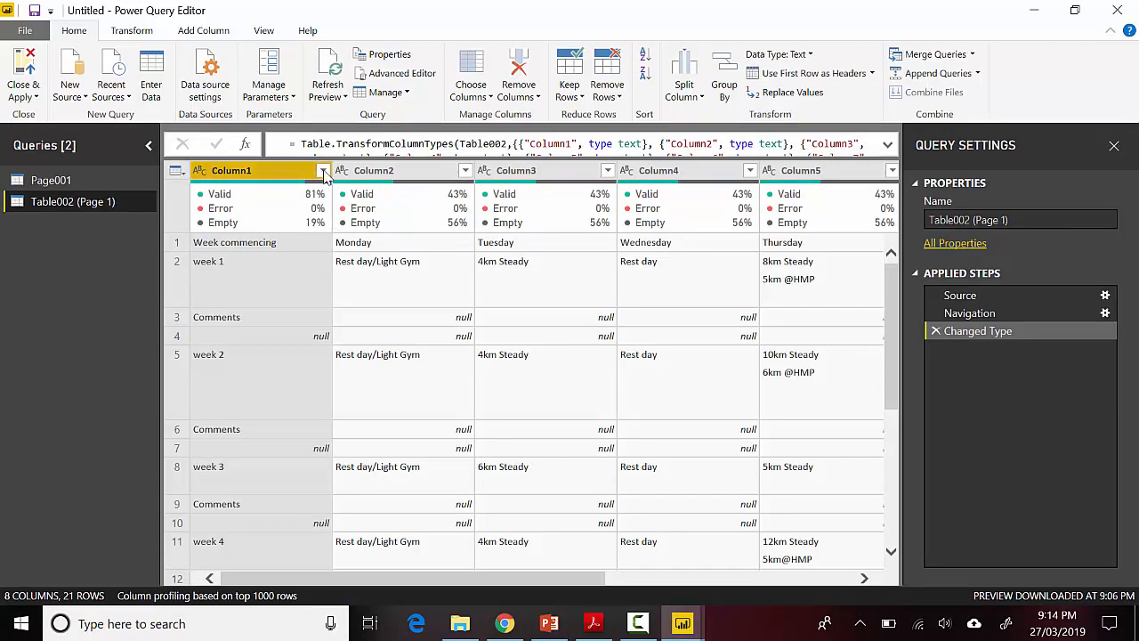
click(324, 171)
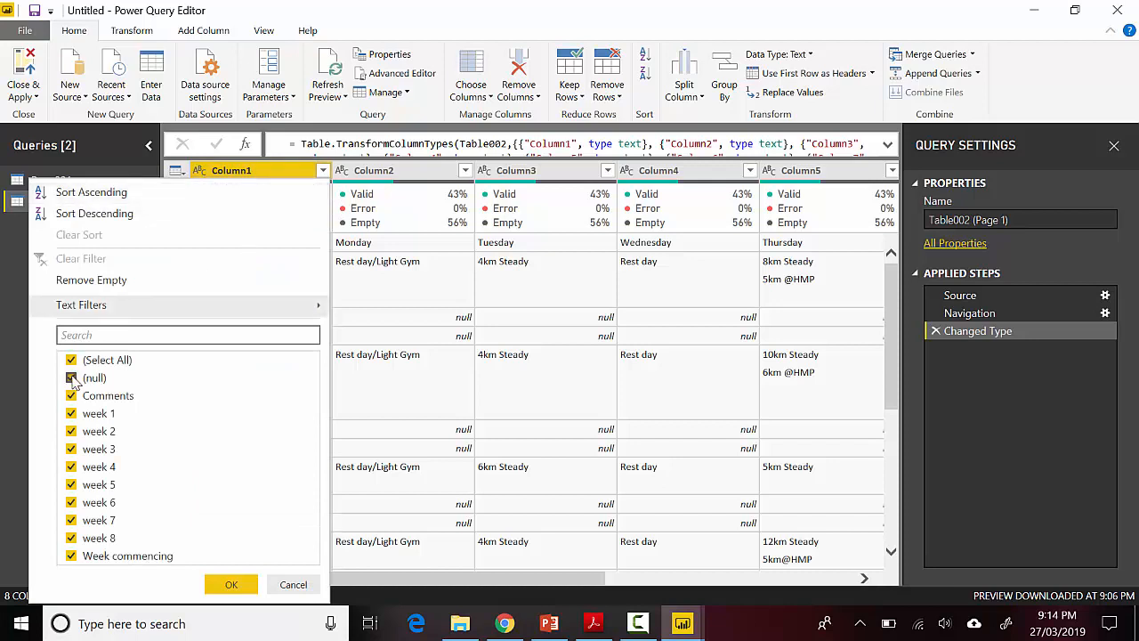
click(71, 378)
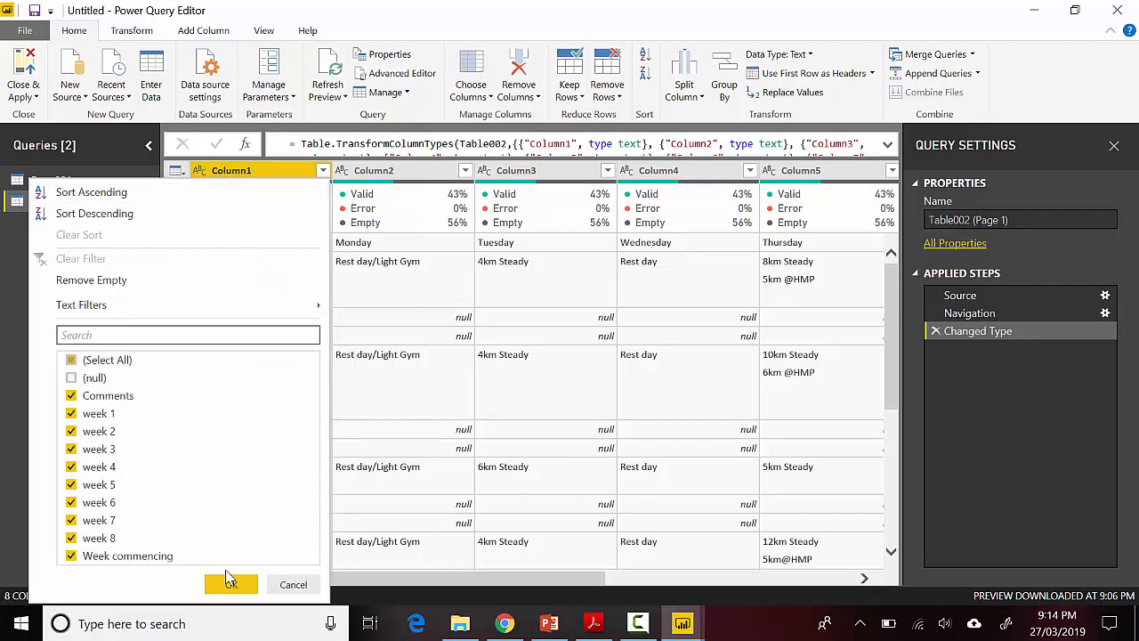
click(231, 583)
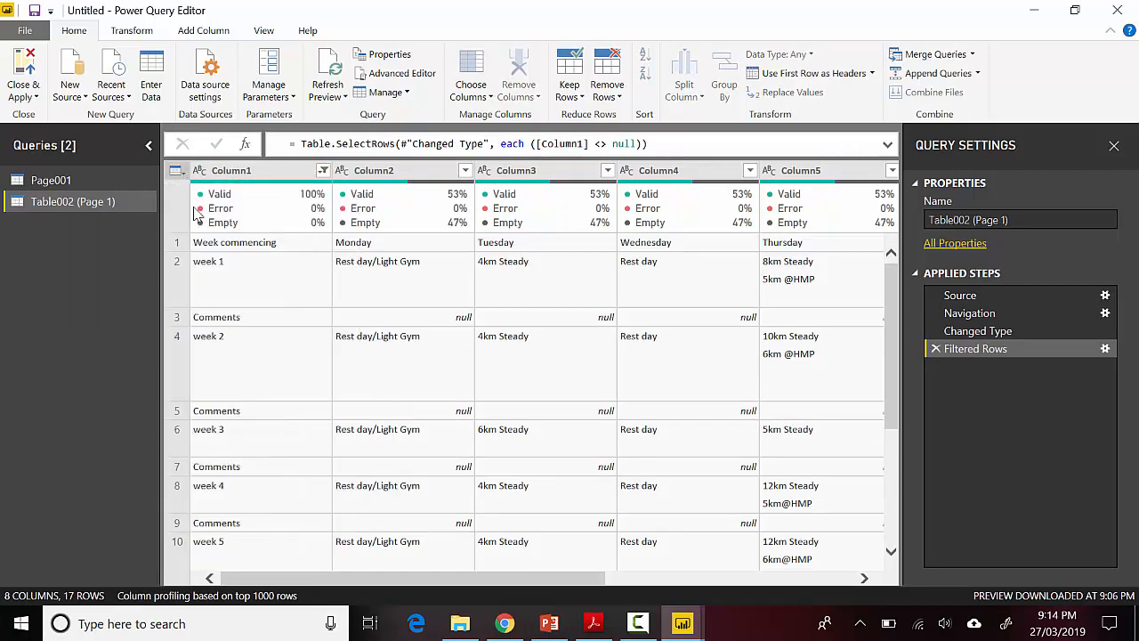
Promote the first row to headers and filter null out of the Monday column.
click(804, 73)
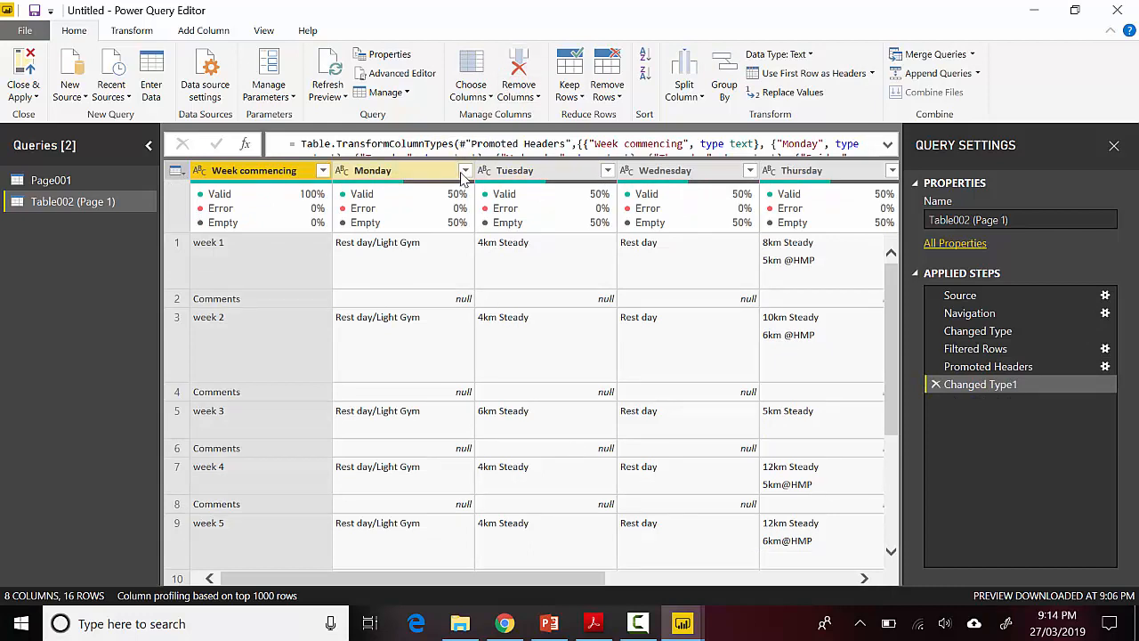
click(462, 171)
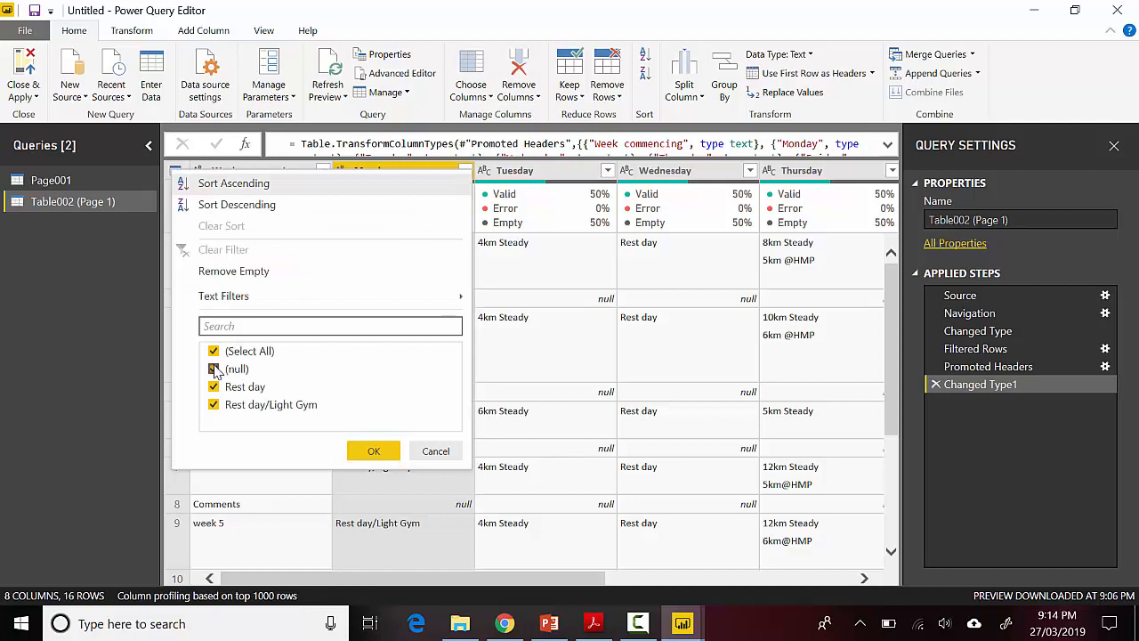
click(373, 450)
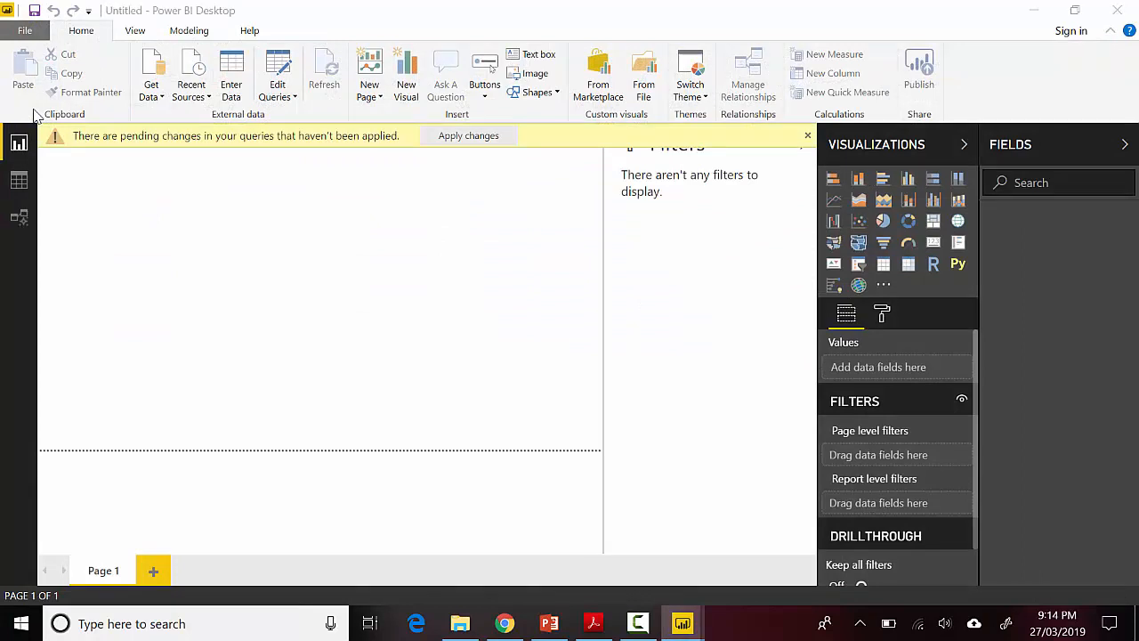
Apply the pending query changes so Page001 and Table002 (Page 1) load into the model.
click(470, 135)
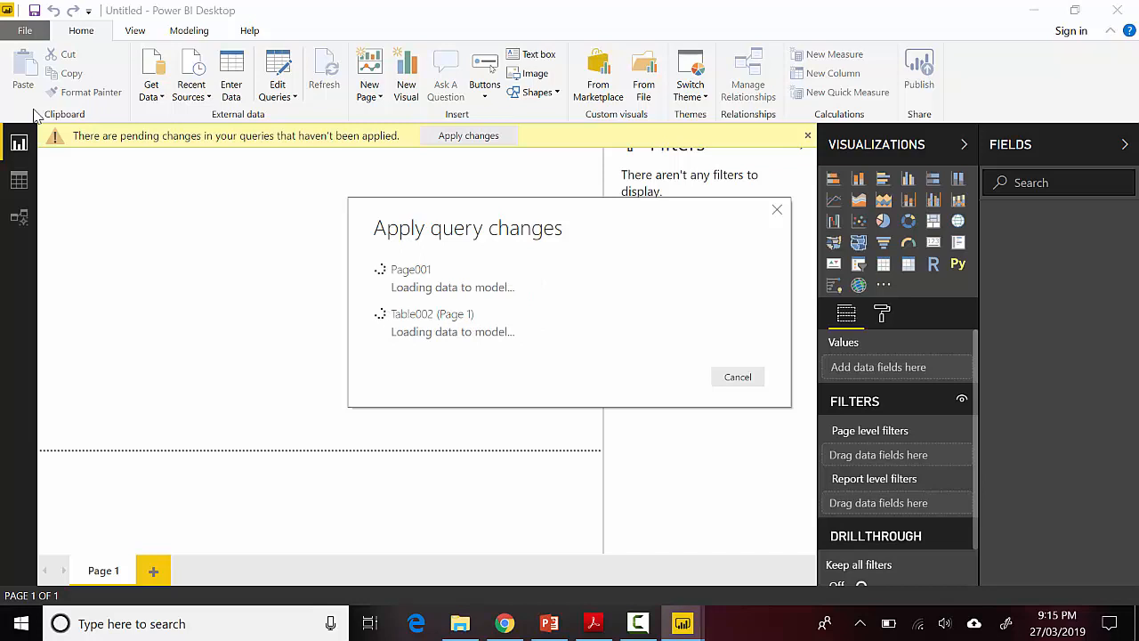
click(468, 135)
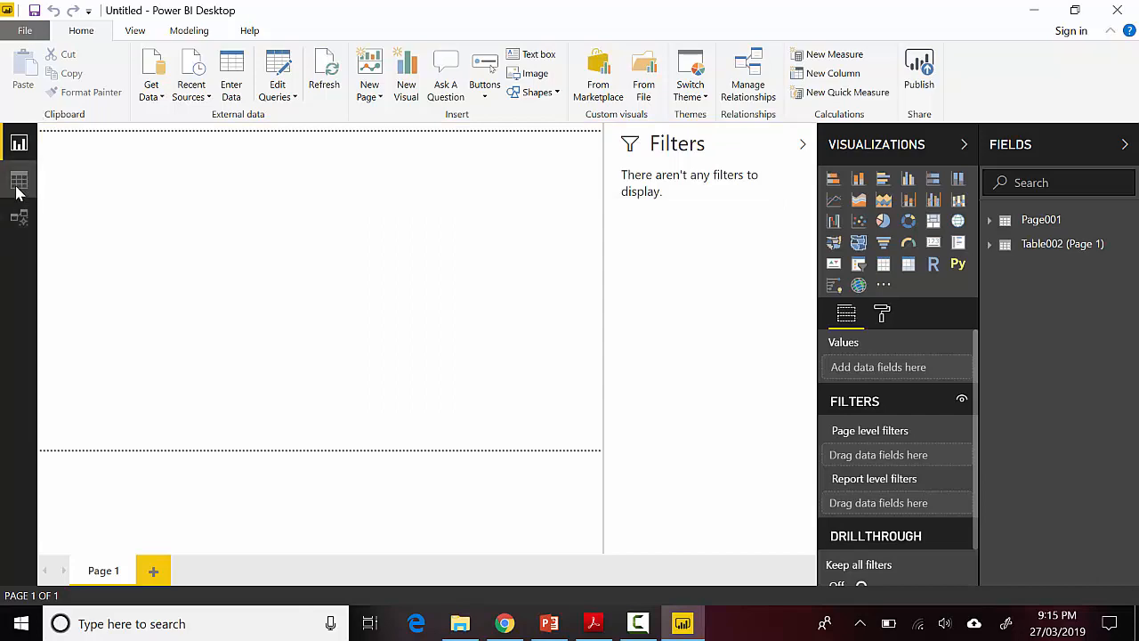
Show Table002 (Page 1) in Data view as eight weekly rows with weekday columns.
click(19, 182)
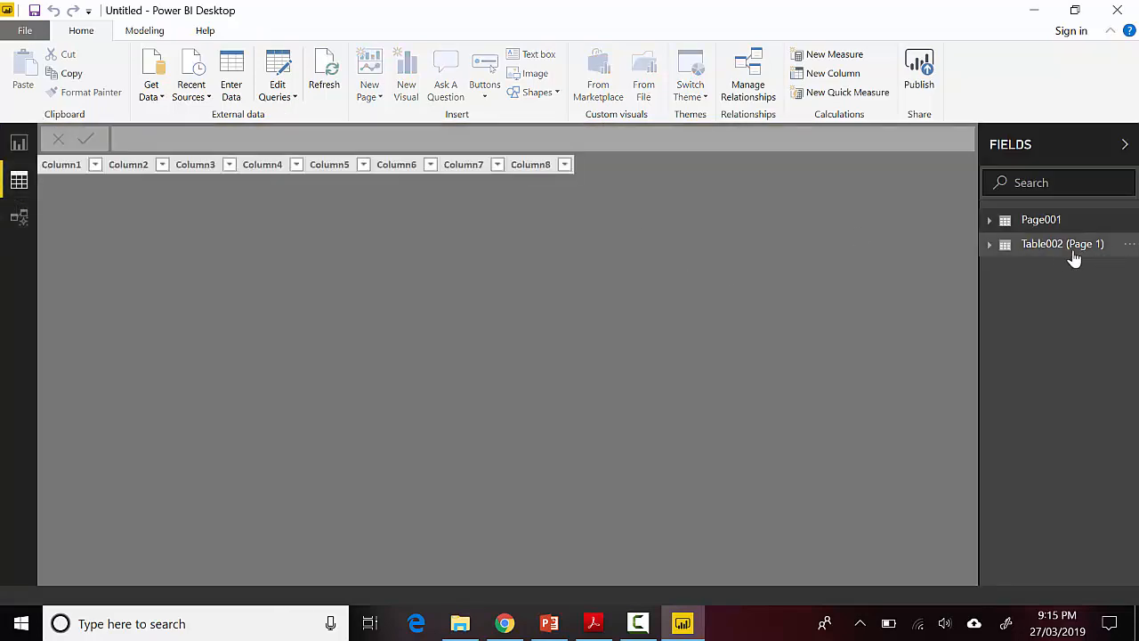
click(1062, 244)
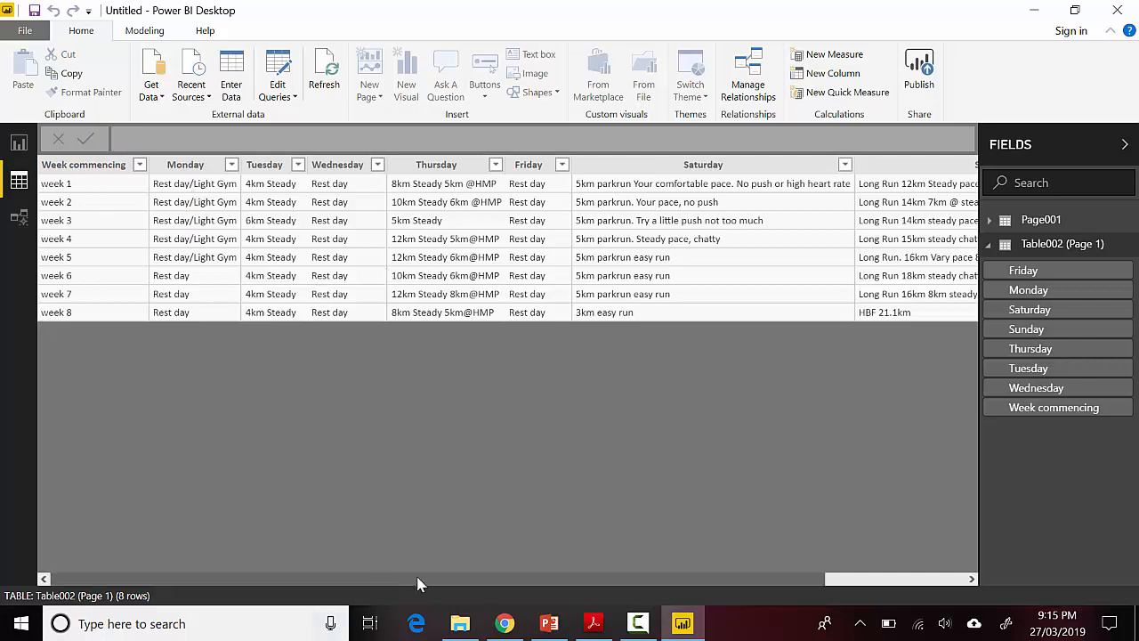
mouse_move(200, 525)
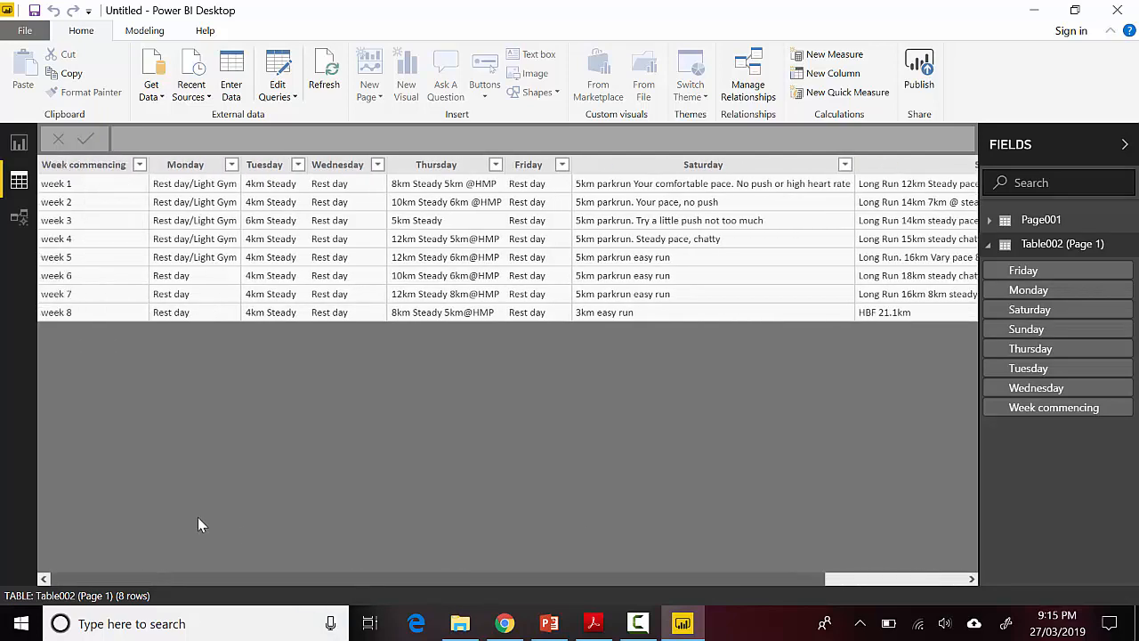